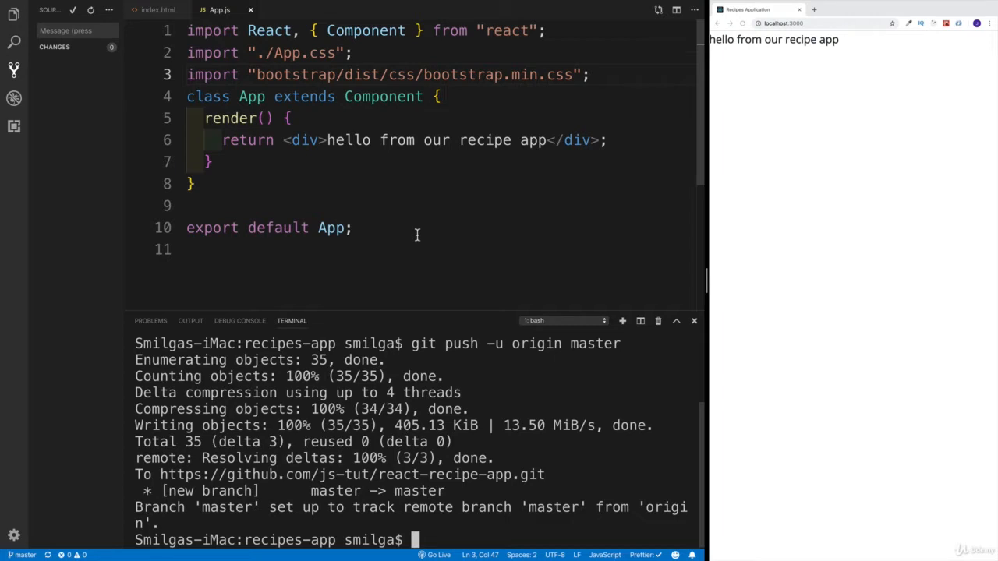
- Open the 'Web - React Router: Declarative Routing for React.js' result from the npm search
type("npm")
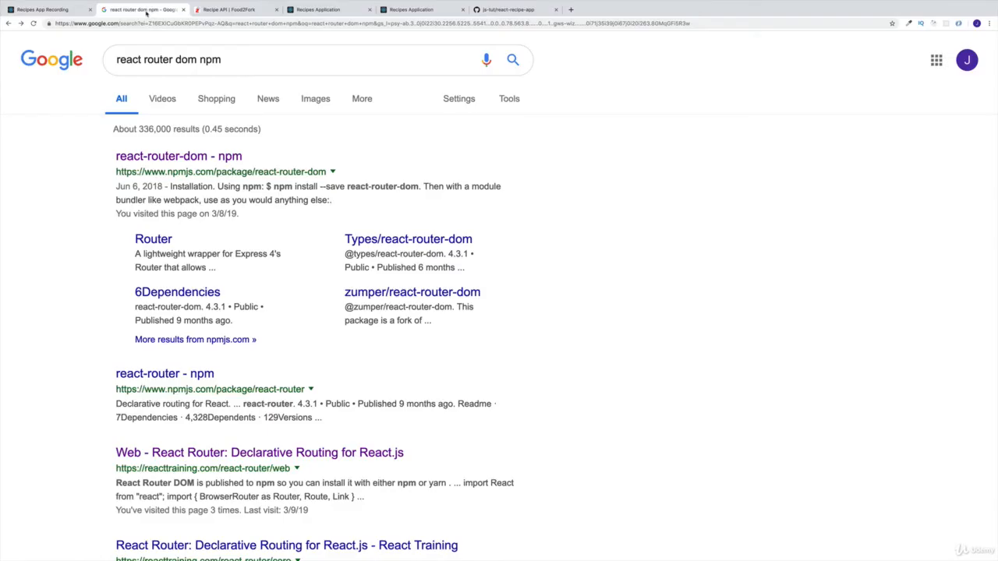
mouse_move(237, 119)
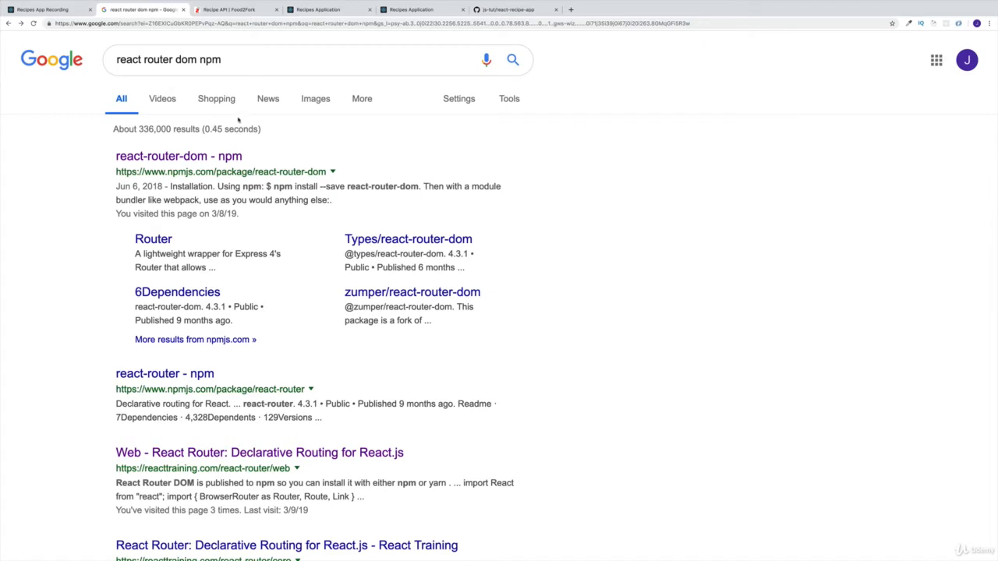
mouse_move(224, 196)
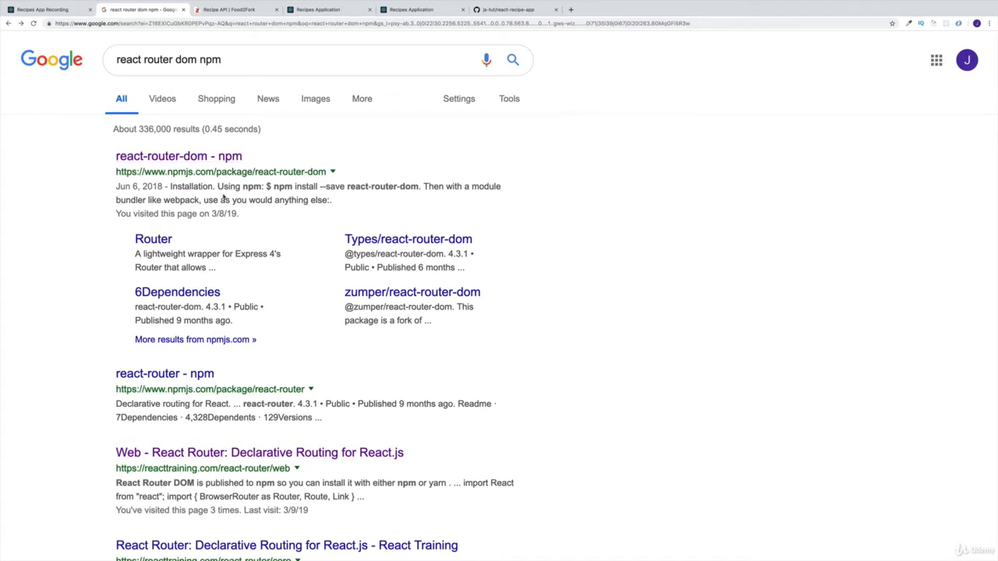
left_click(259, 453)
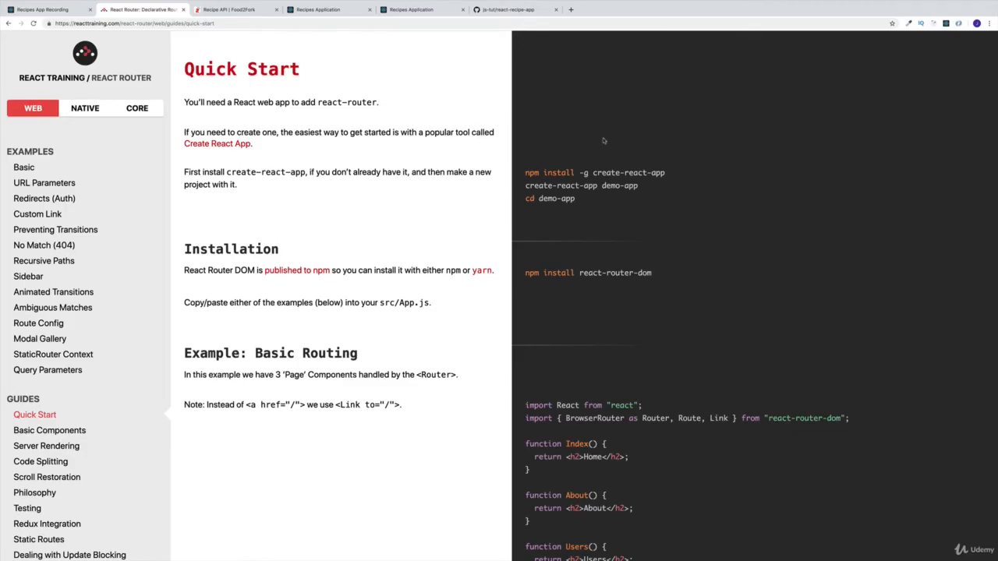
mouse_move(552, 173)
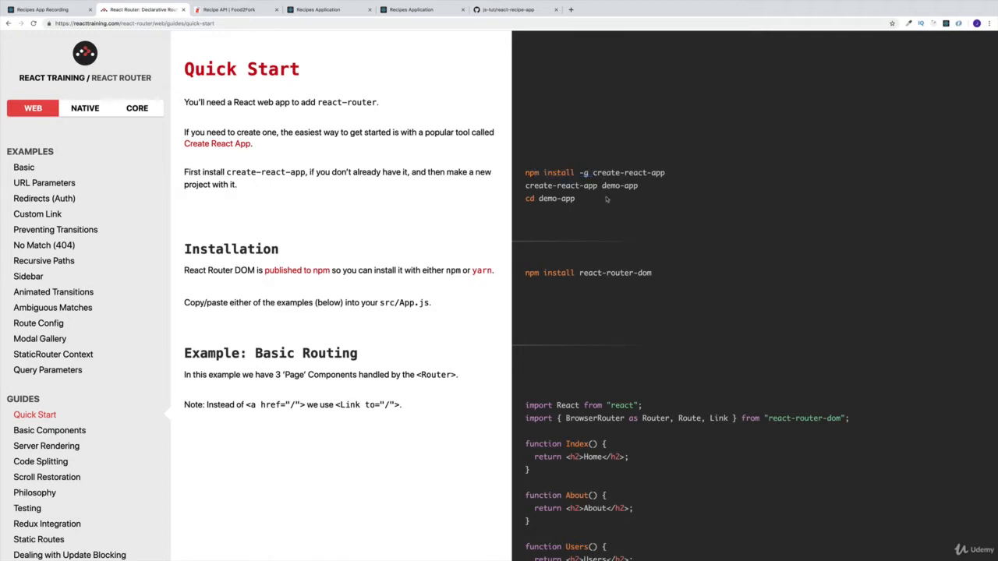
mouse_move(567, 207)
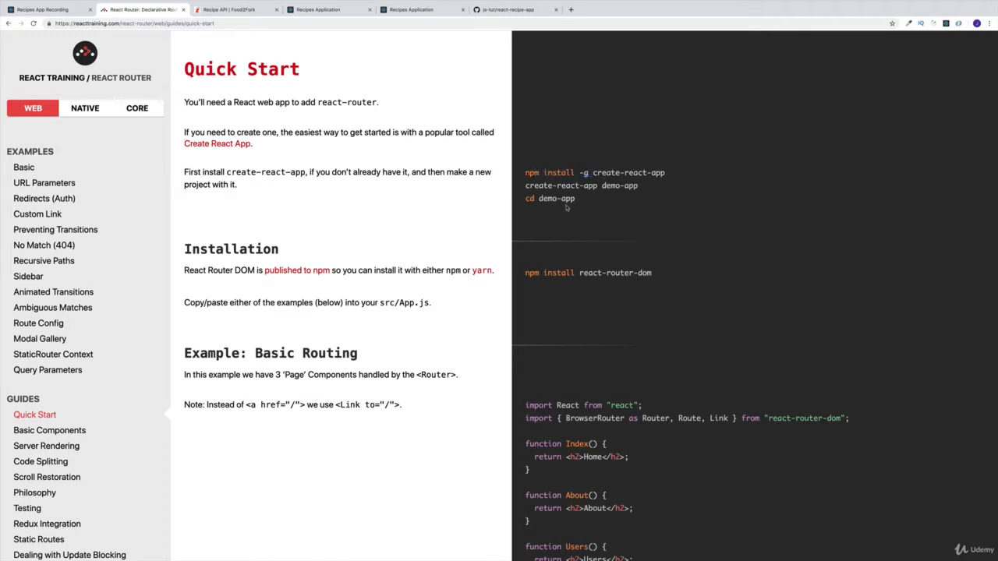
- Scroll to the Basic Routing example showing its Home, About and Users components
scroll("down", 3)
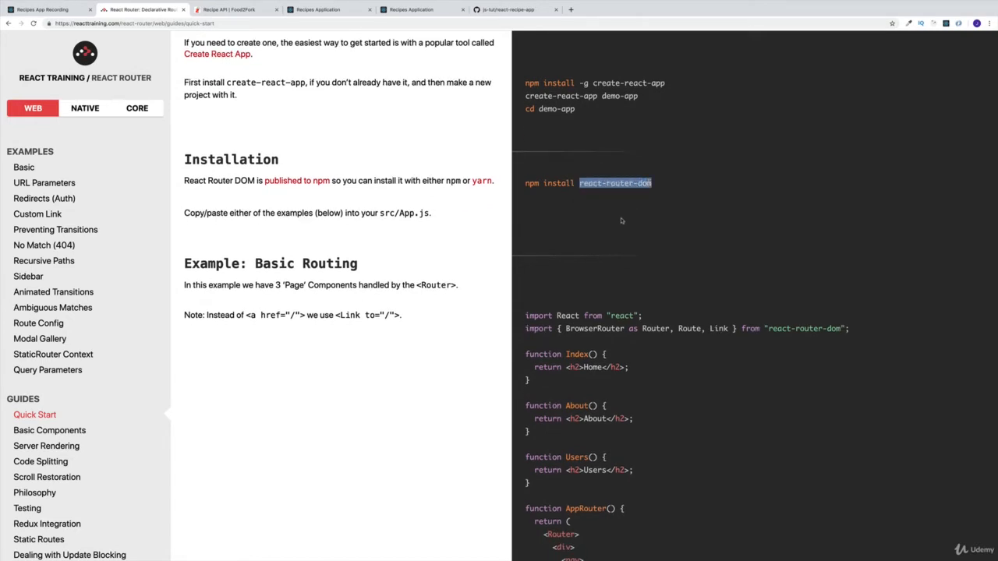
scroll("down", 3)
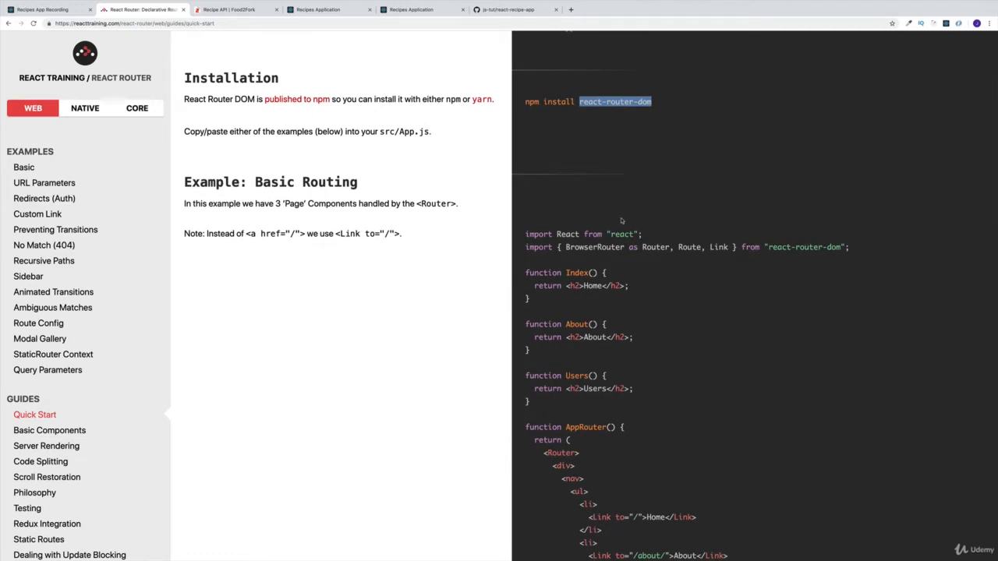
scroll("down", 3)
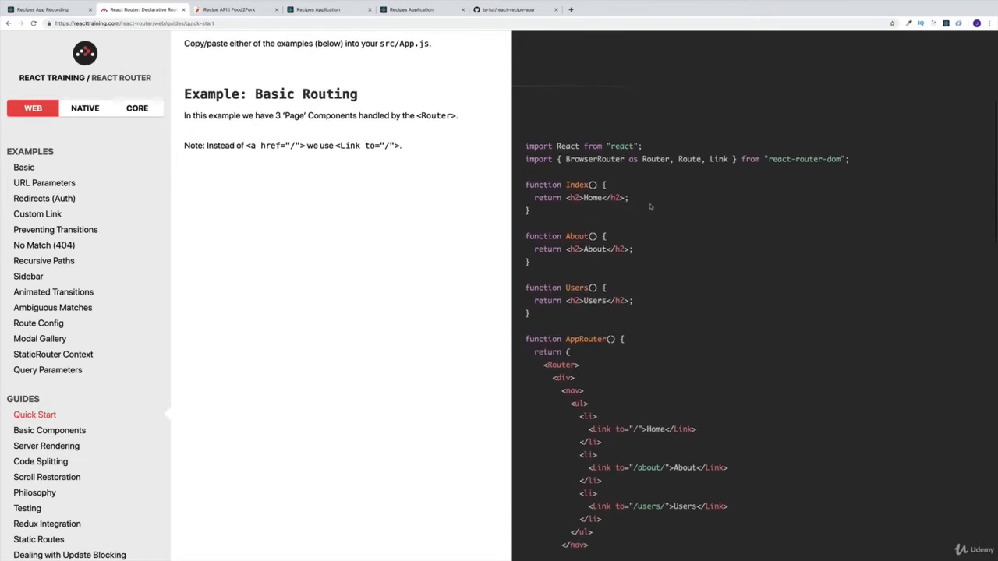
mouse_move(635, 184)
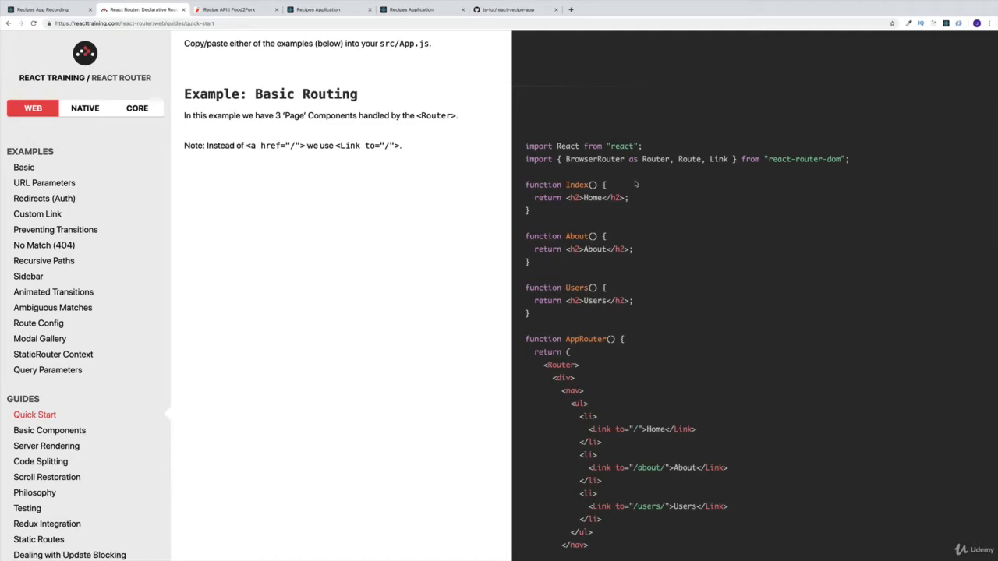
mouse_move(665, 132)
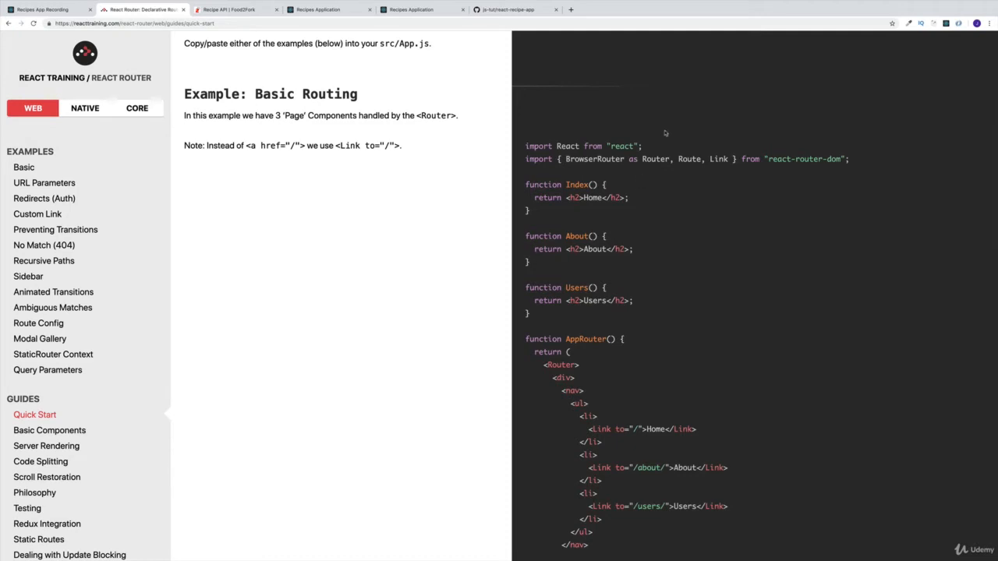
mouse_move(666, 168)
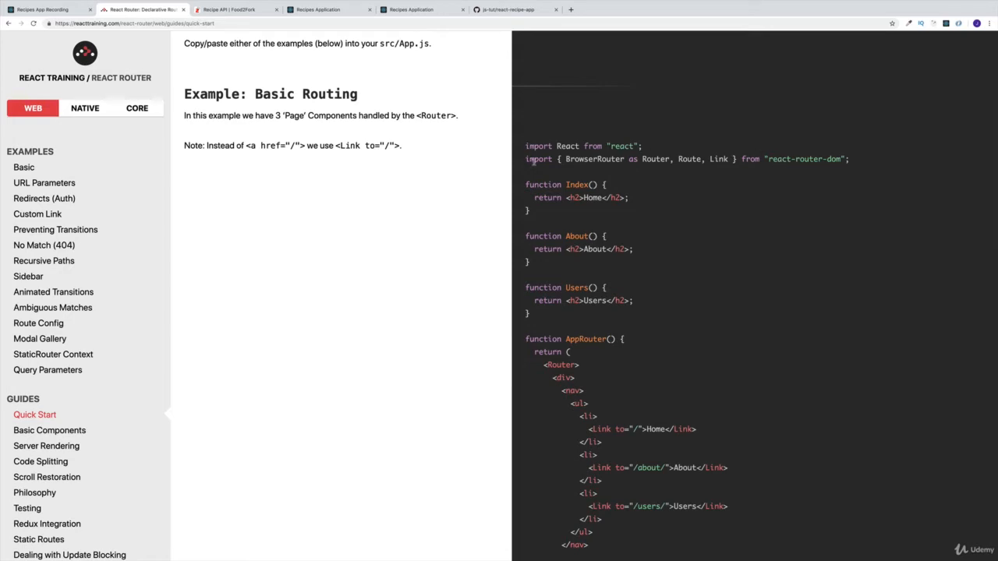
- Highlight Router, Link and then Route in the react-router-dom import line
double_click(594, 158)
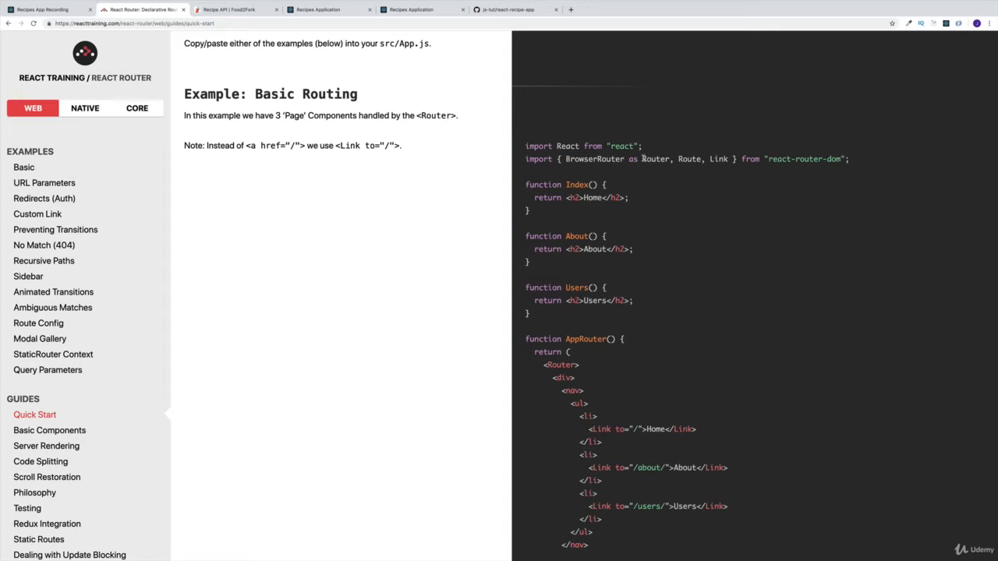
double_click(655, 158)
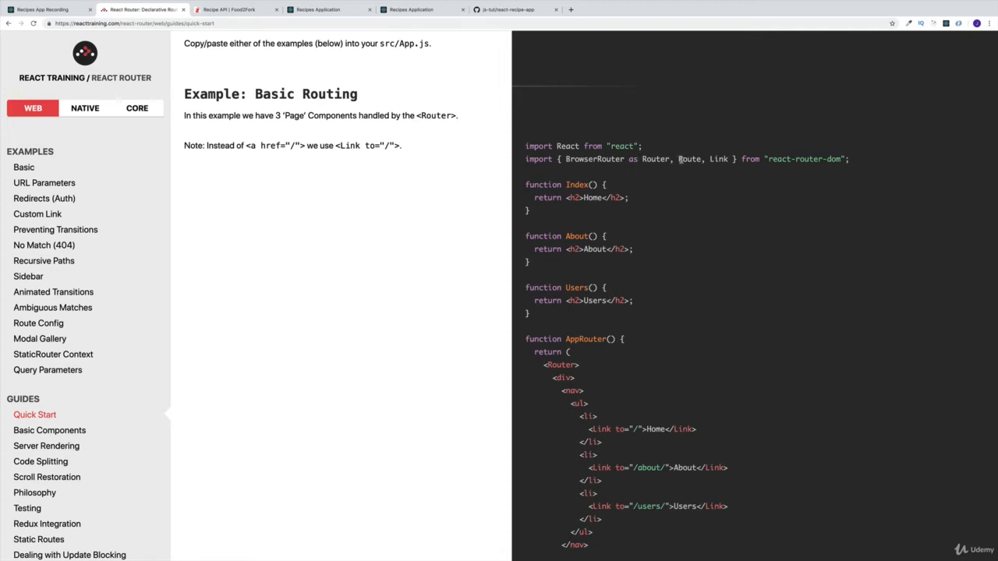
double_click(718, 159)
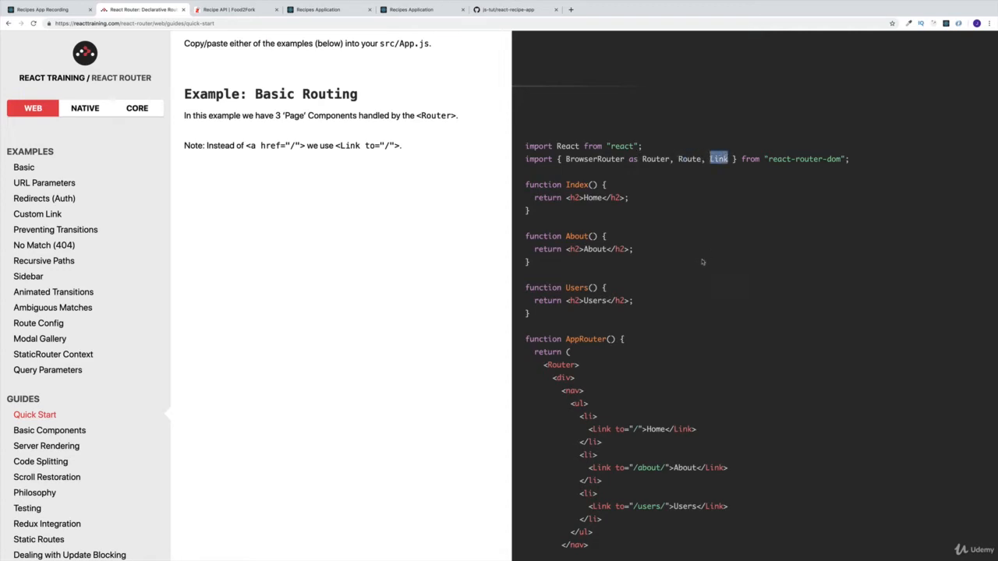
mouse_move(690, 257)
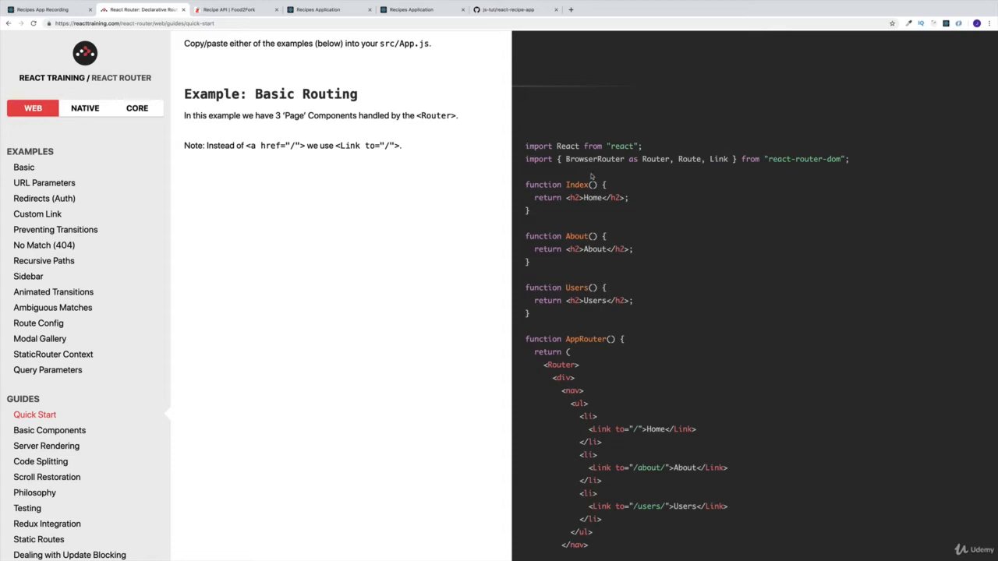
mouse_move(678, 192)
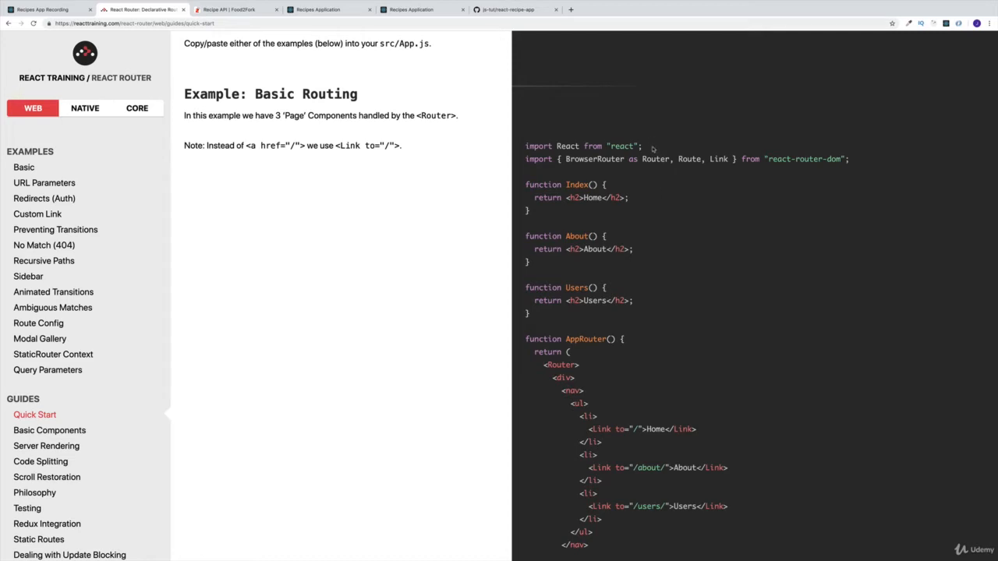
double_click(655, 158)
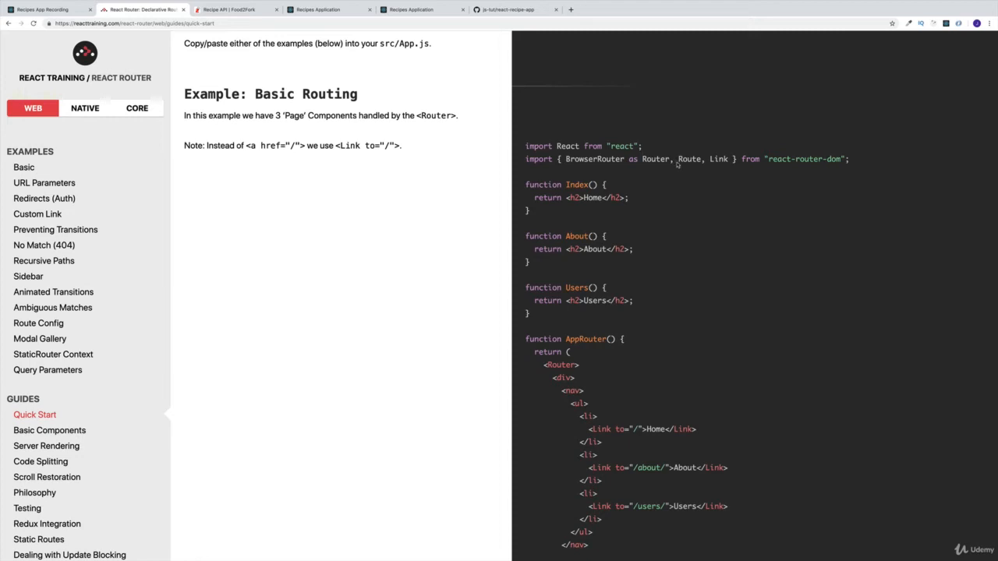
double_click(689, 159)
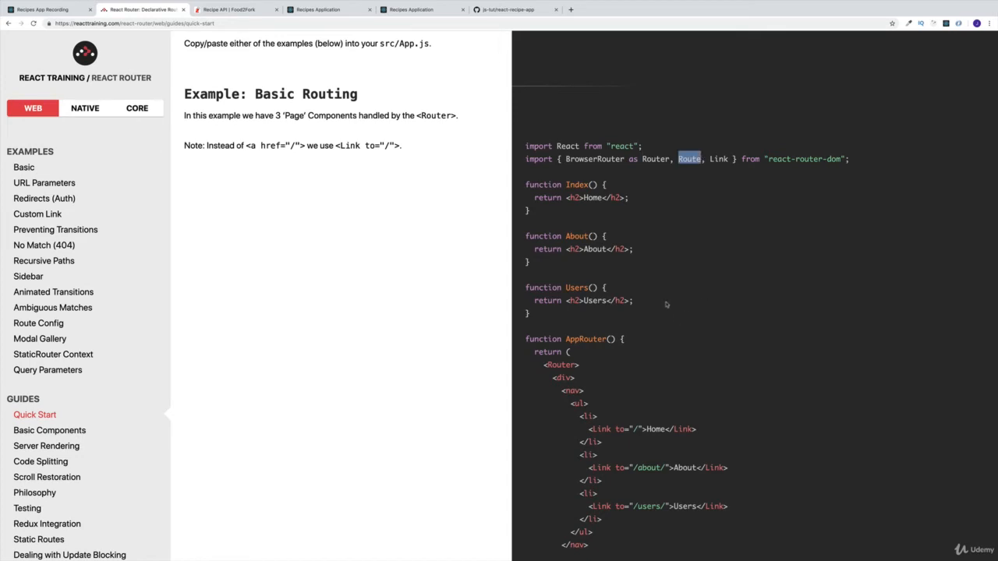
mouse_move(618, 425)
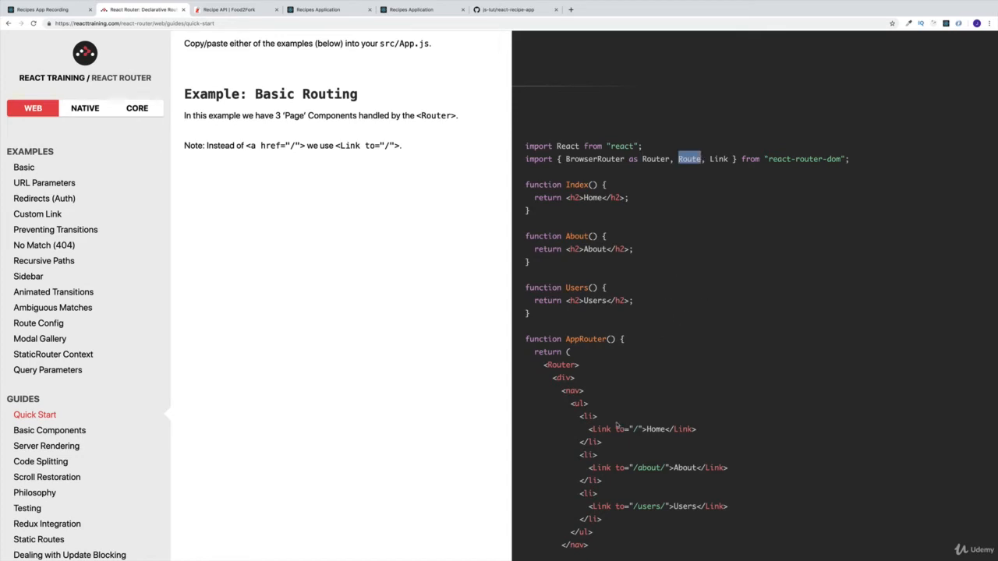
- Examine the Route elements for Index, About and Users, then return to the imports
scroll("down", 3)
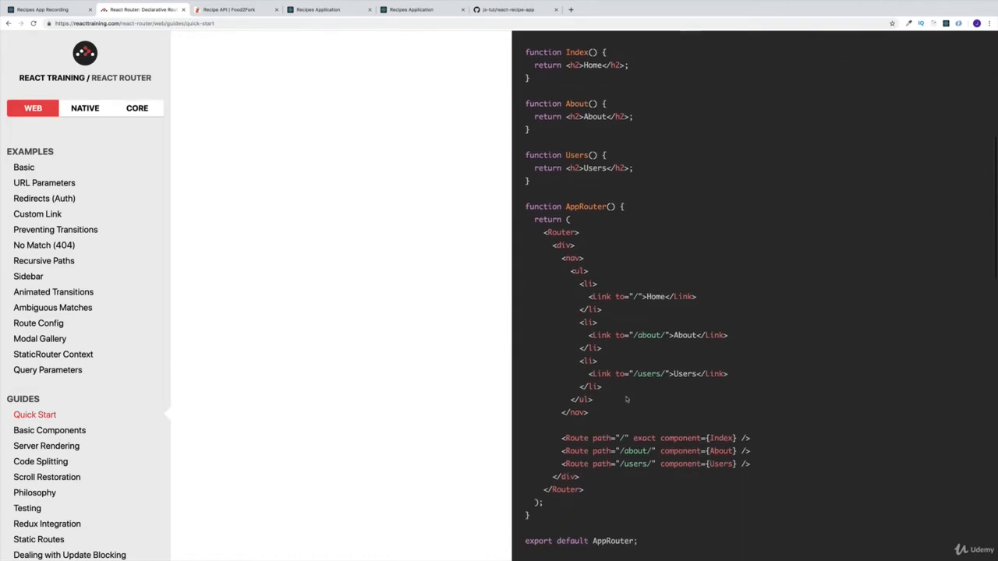
double_click(577, 437)
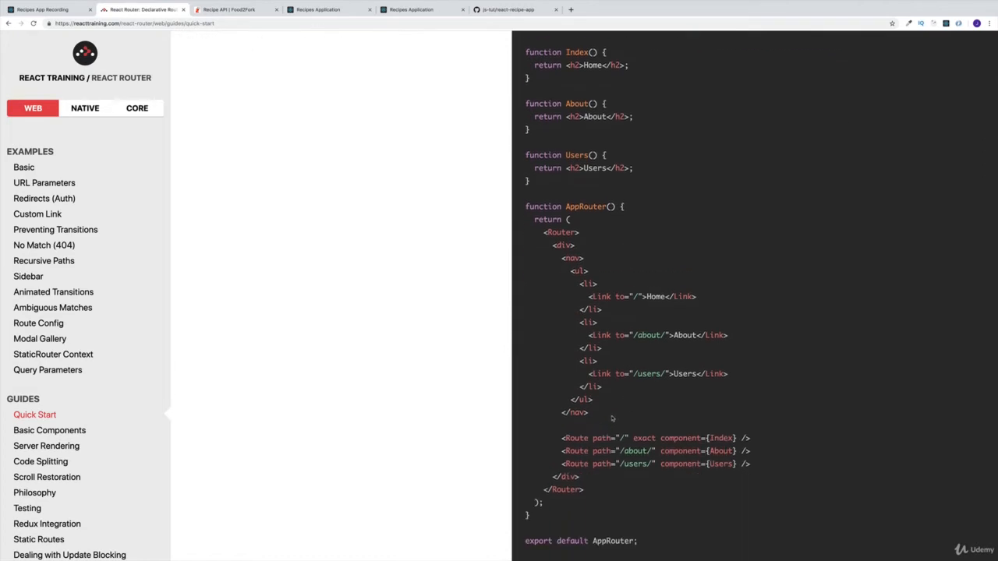
double_click(603, 438)
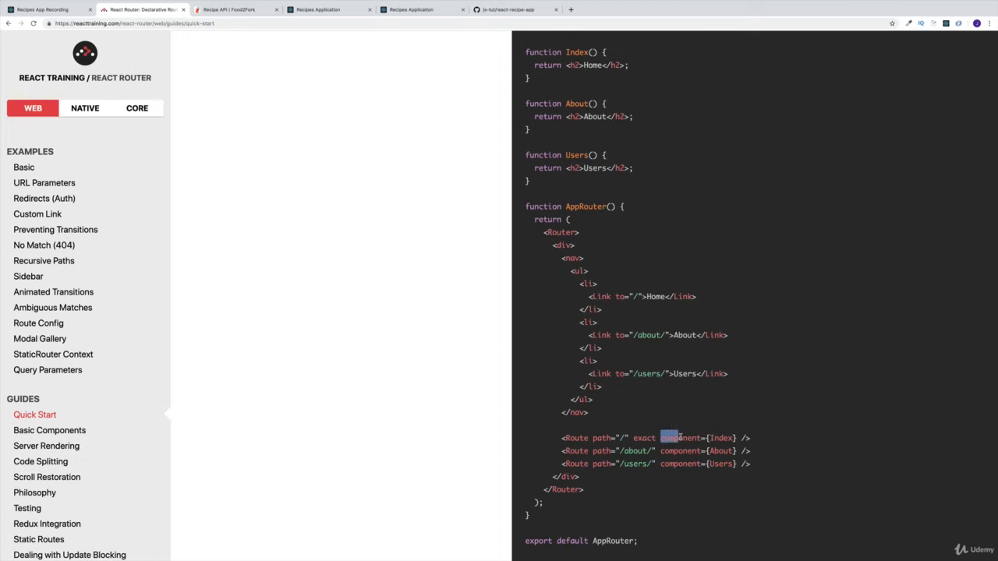
scroll("up", 3)
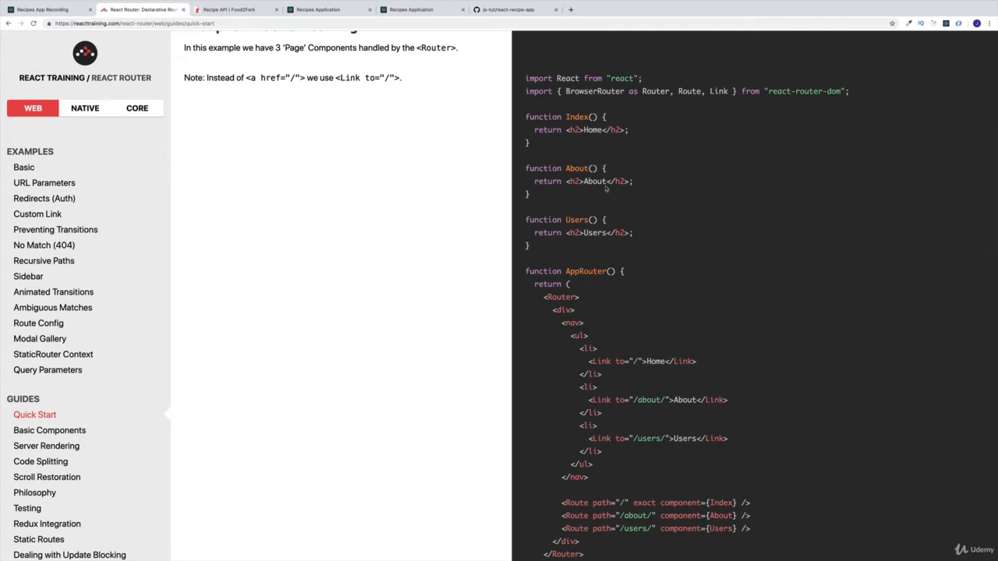
- Highlight About in 'function About()' and Users in 'function Users()'
double_click(577, 117)
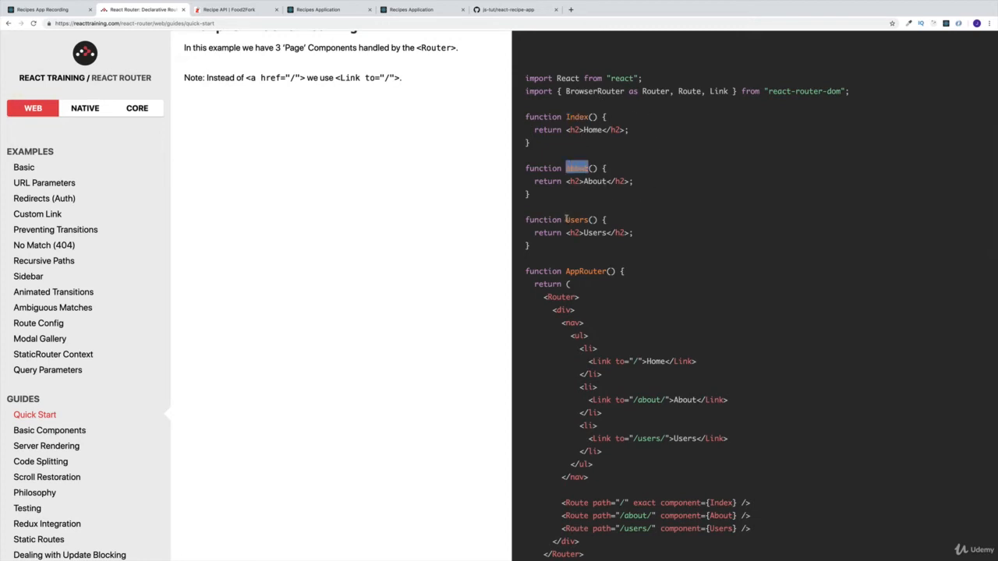
double_click(577, 219)
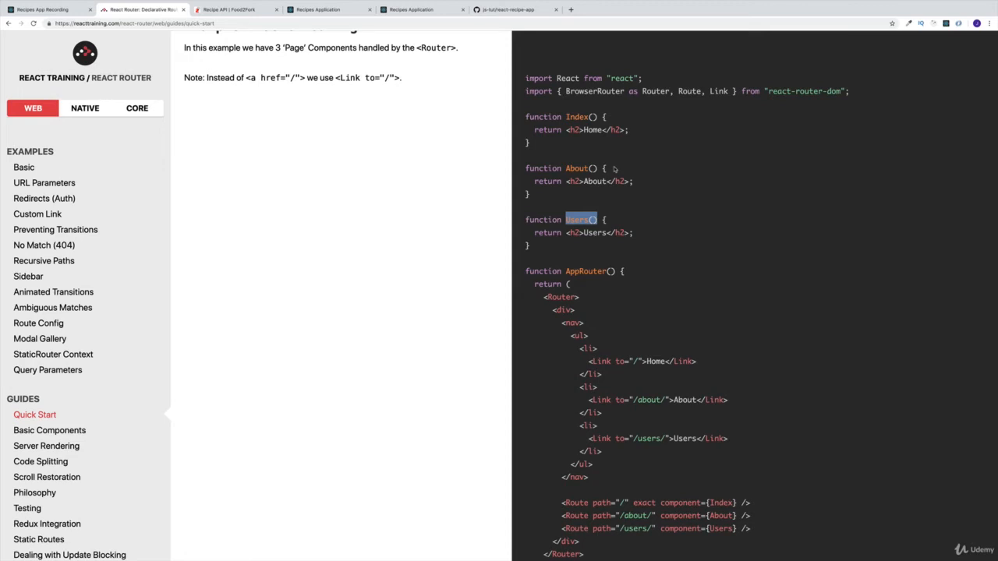
mouse_move(576, 148)
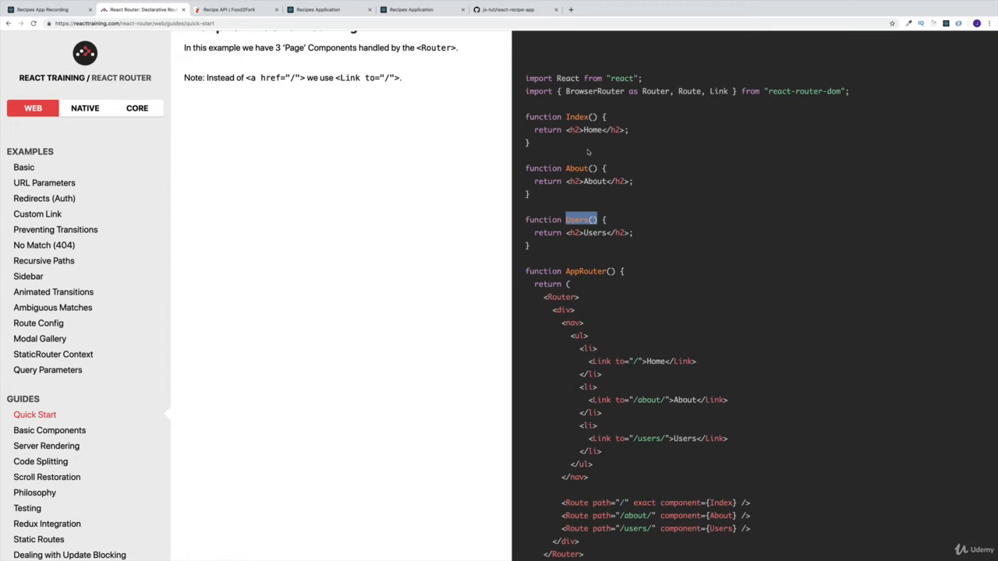
scroll("down", 3)
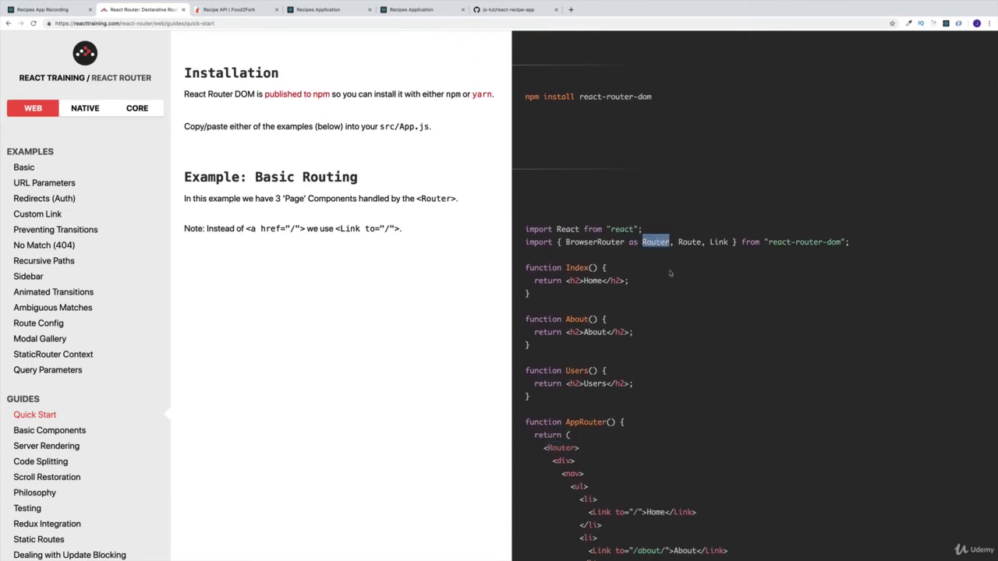
- Highlight Router in the opening <Router> tag that wraps the AppRouter markup
scroll("down", 3)
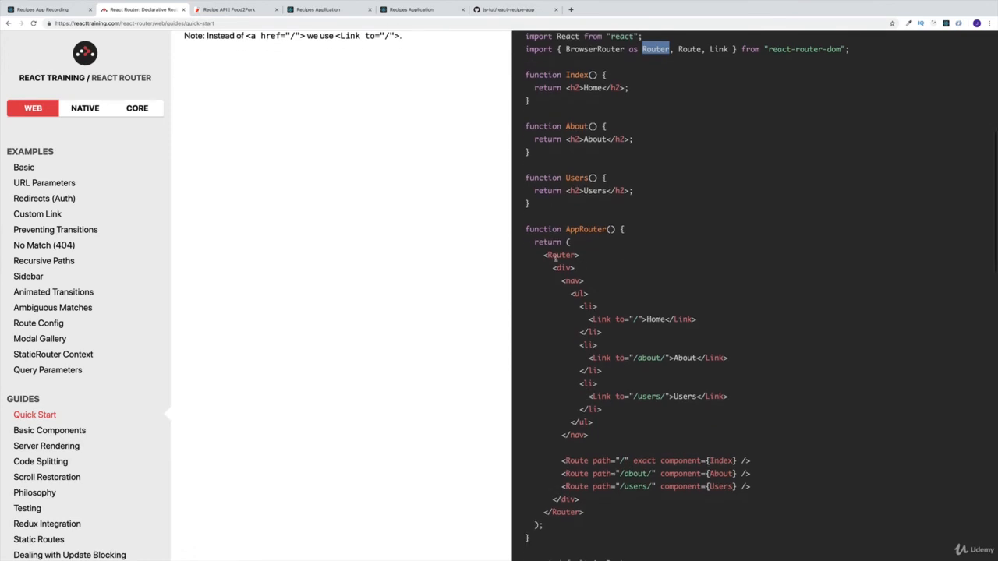
double_click(559, 255)
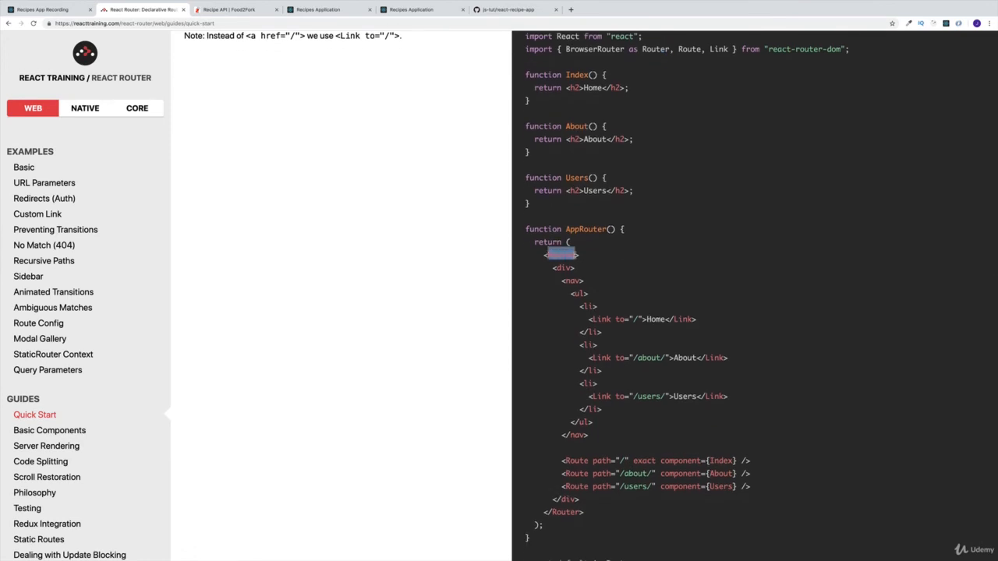
mouse_move(577, 374)
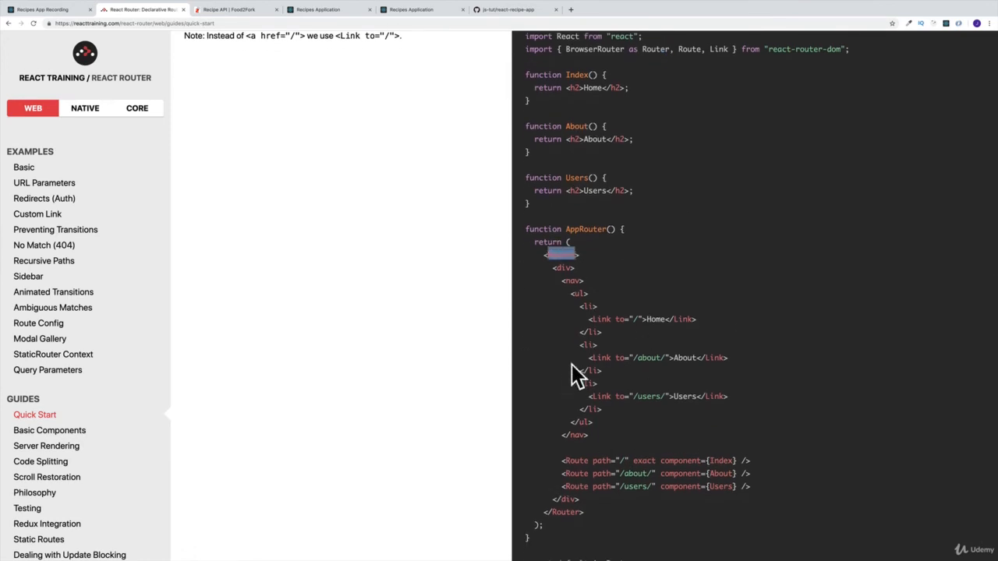
mouse_move(605, 328)
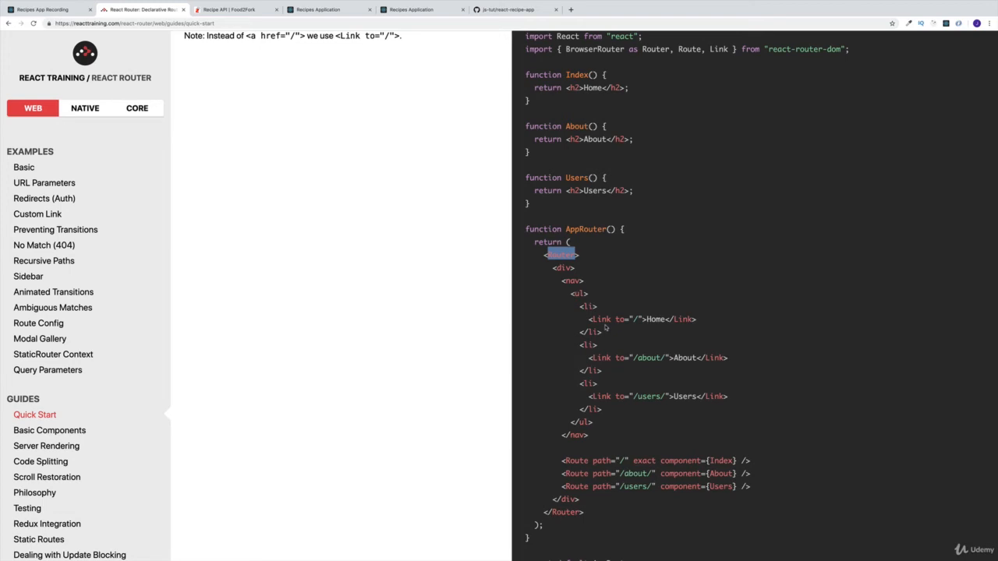
mouse_move(624, 248)
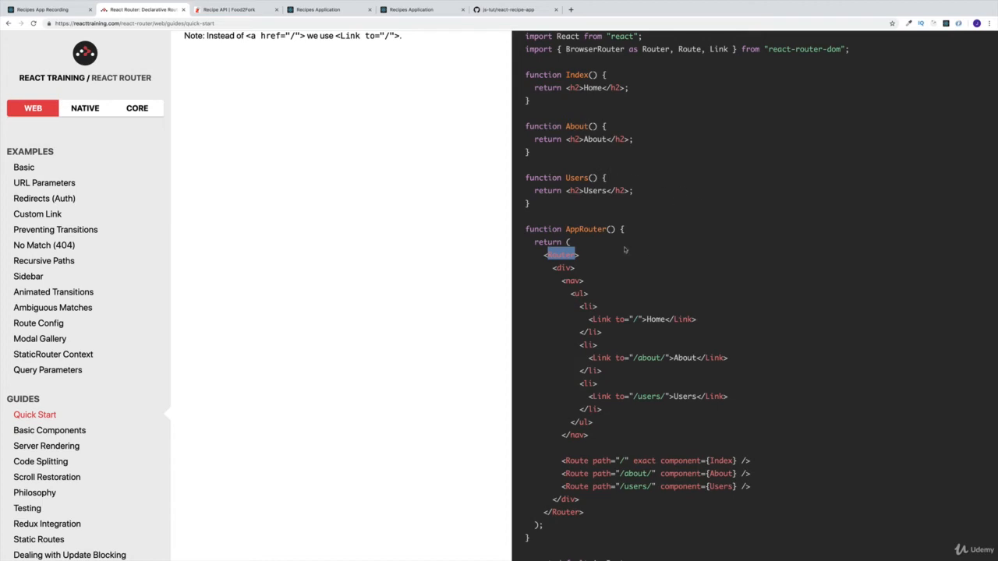
mouse_move(607, 251)
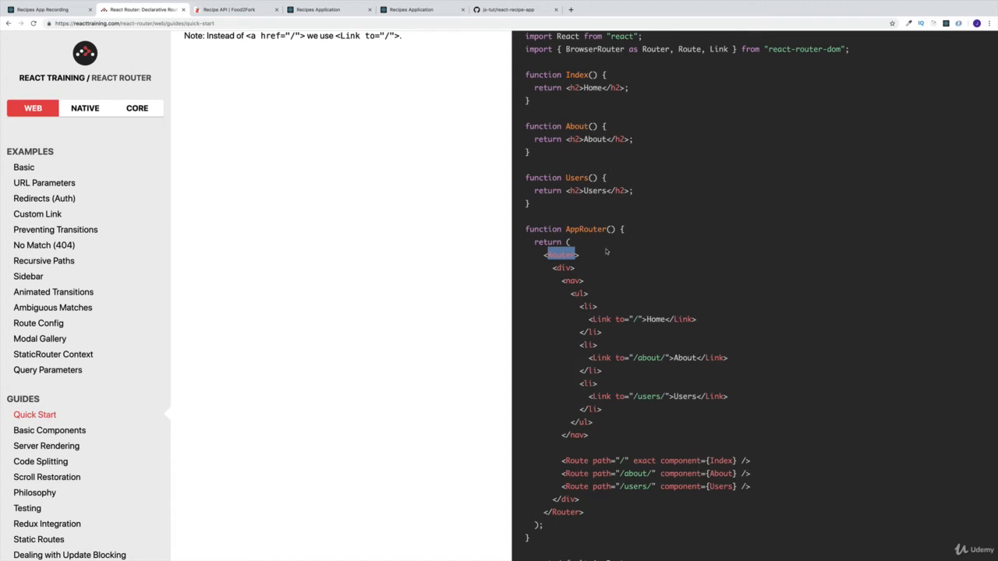
mouse_move(612, 270)
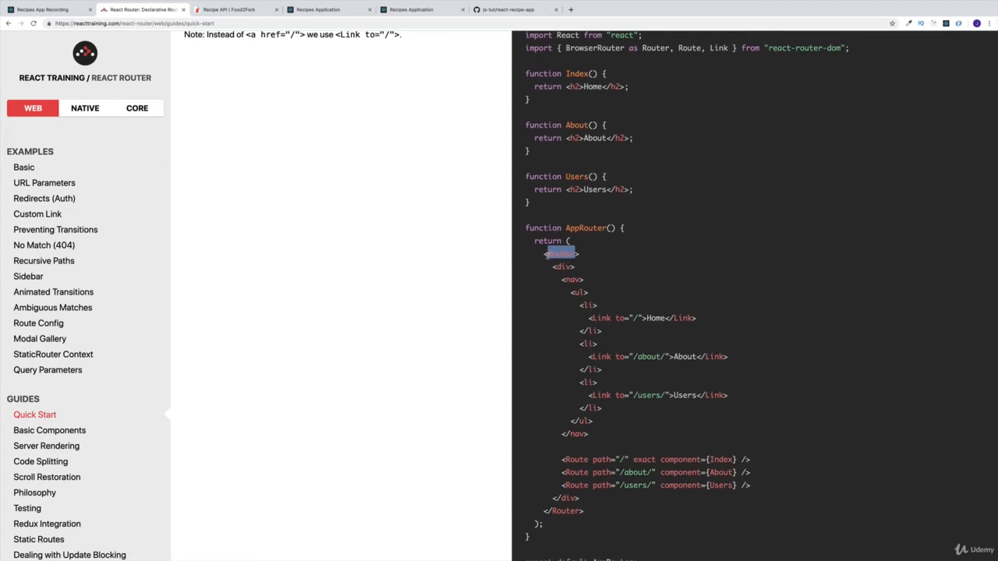
mouse_move(588, 241)
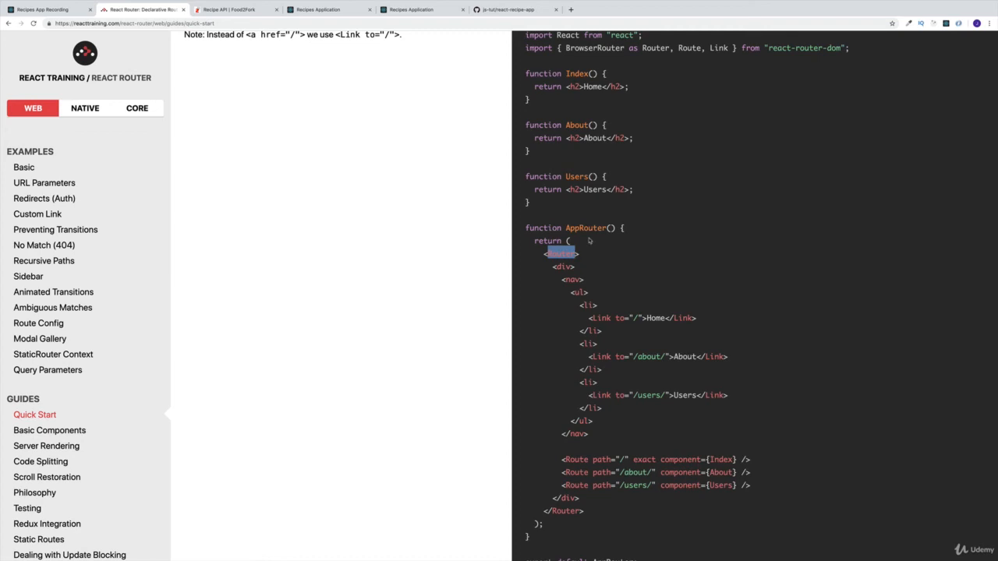
scroll("down", 3)
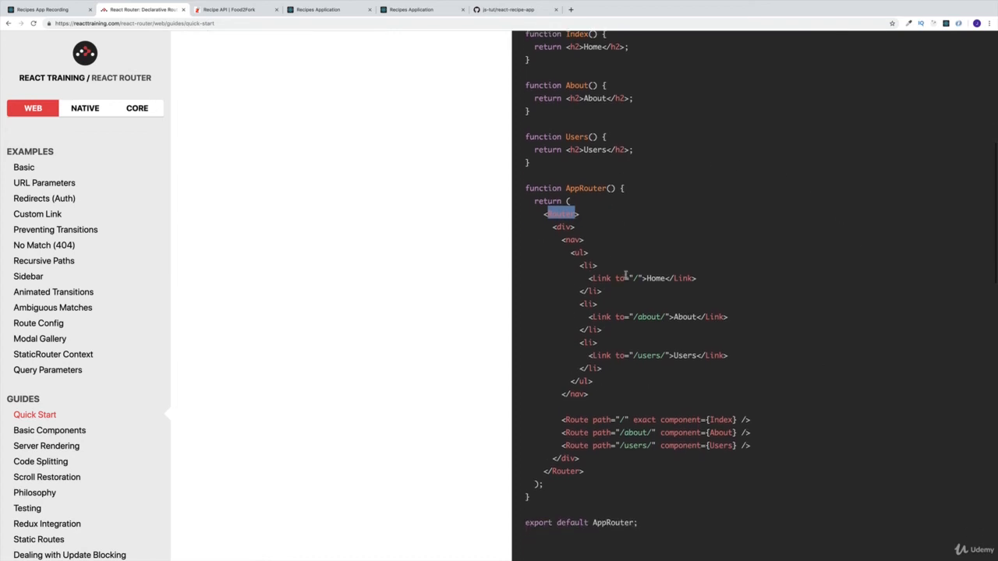
- Scroll down to 'export default AppRouter', then back up toward the Basic Routing heading
scroll("down", 3)
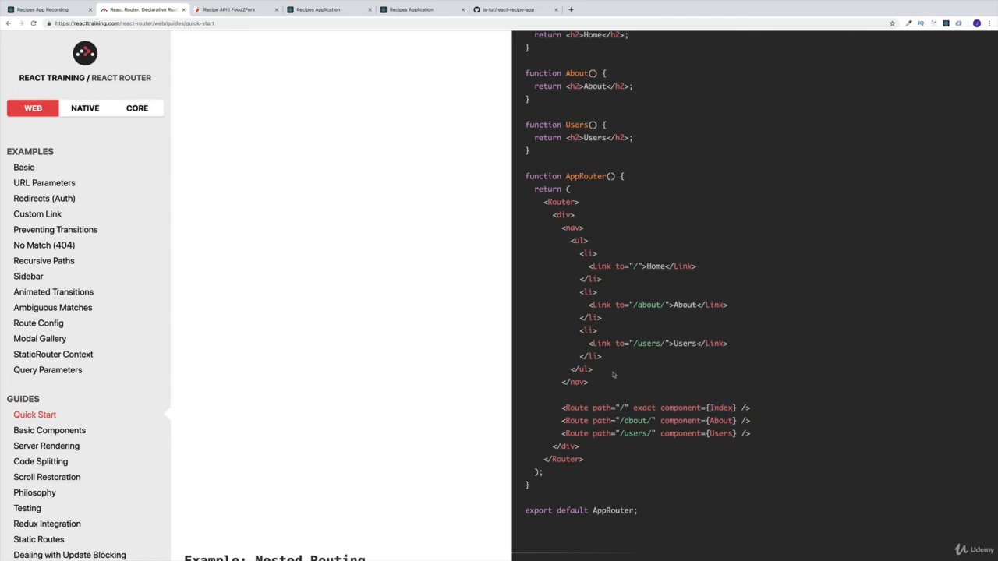
mouse_move(573, 394)
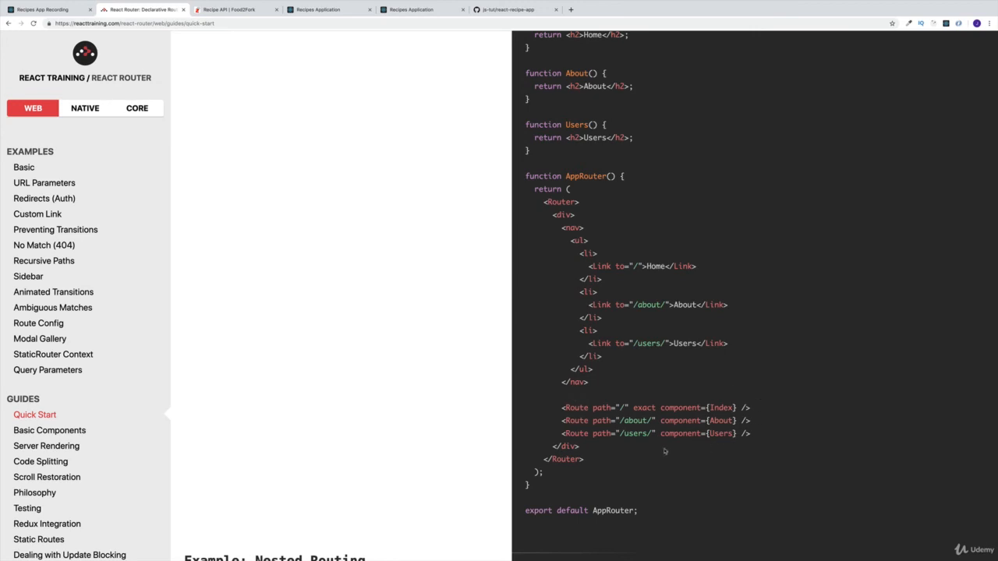
mouse_move(539, 258)
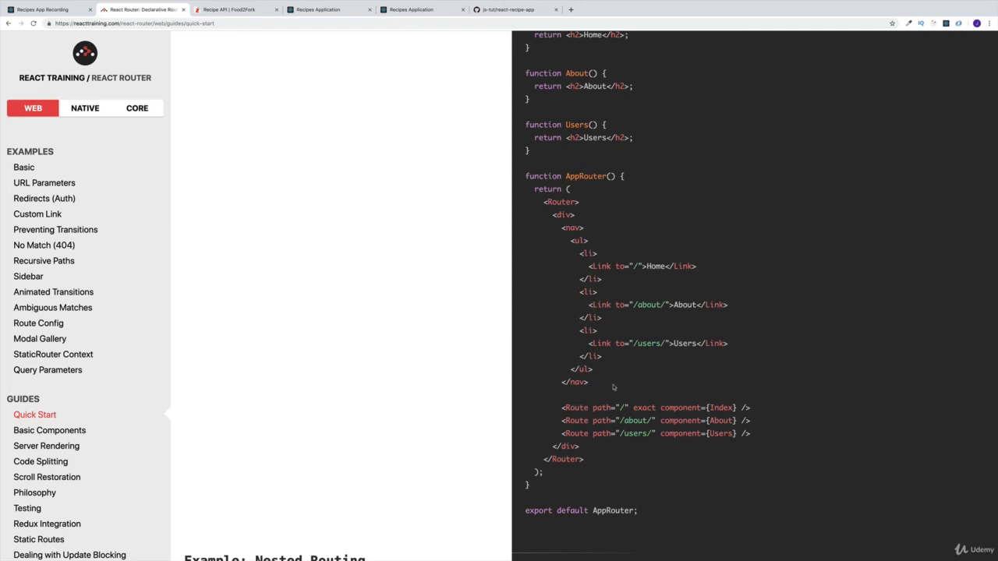
scroll("up", 3)
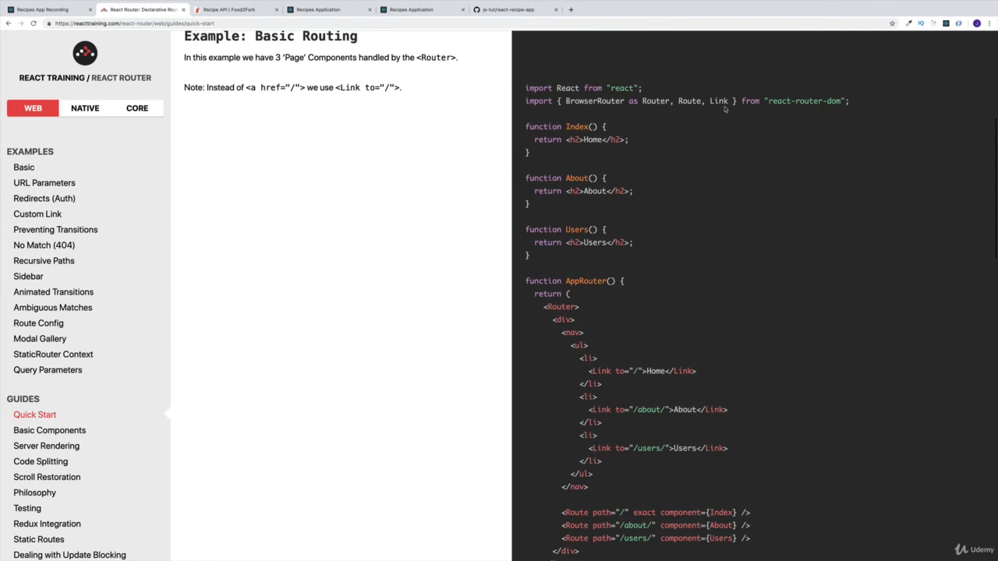
- Highlight words in the Basic Routing code, from the import line down to the Route elements
double_click(718, 100)
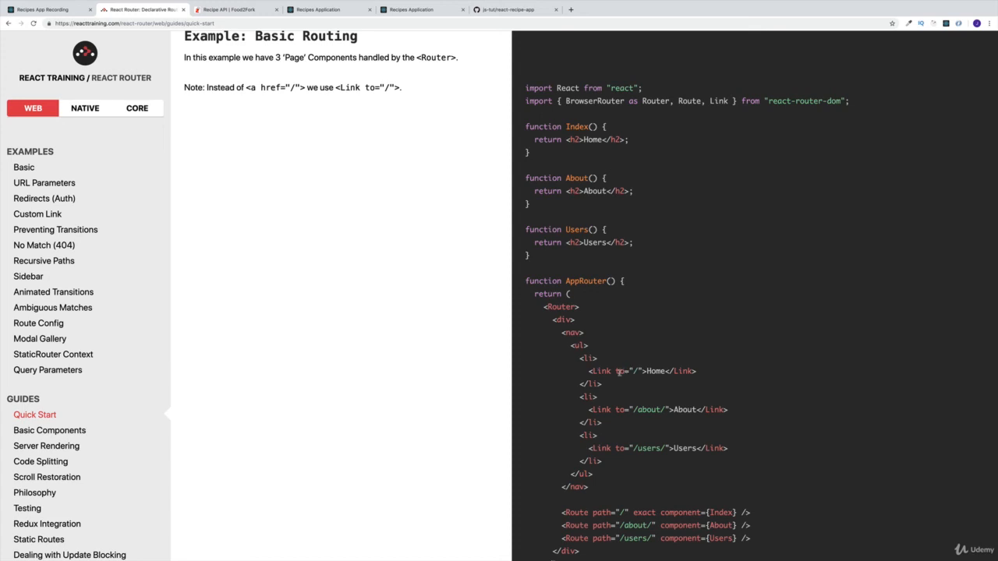
double_click(619, 371)
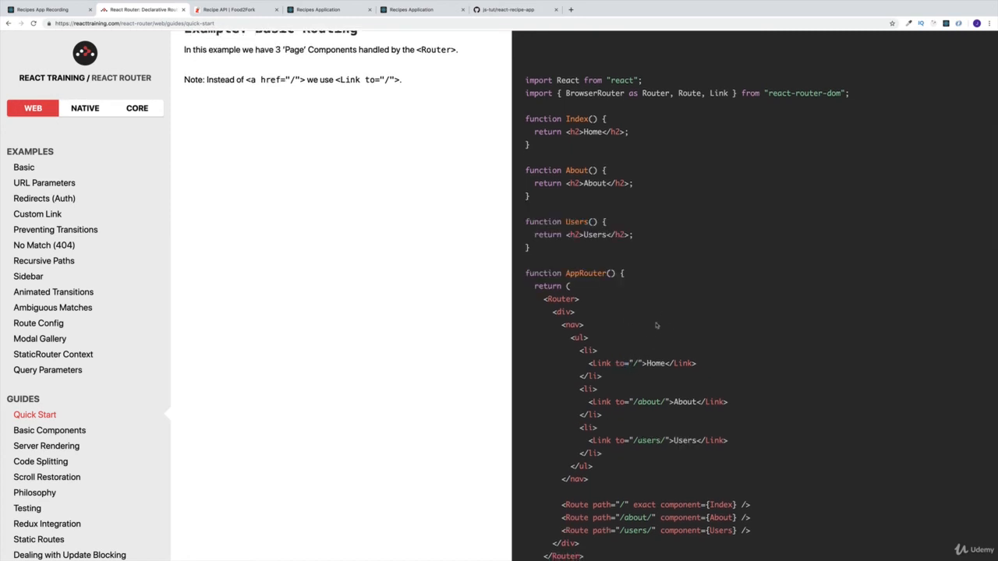
mouse_move(657, 329)
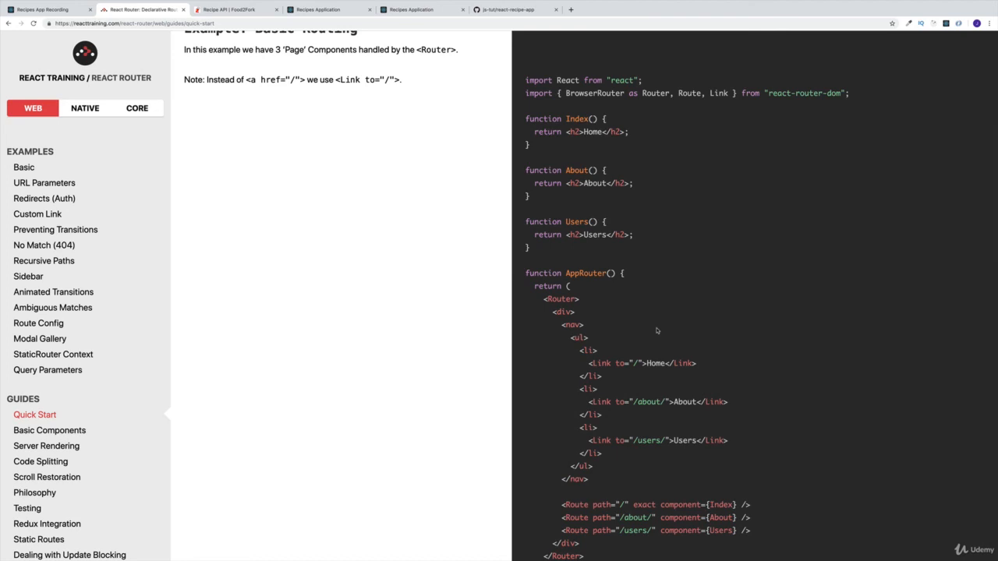
mouse_move(592, 229)
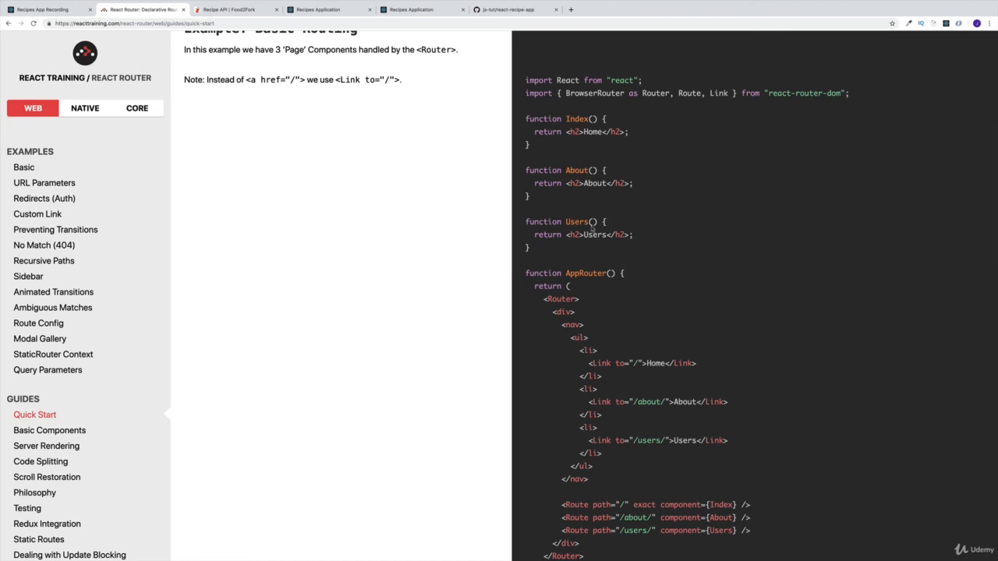